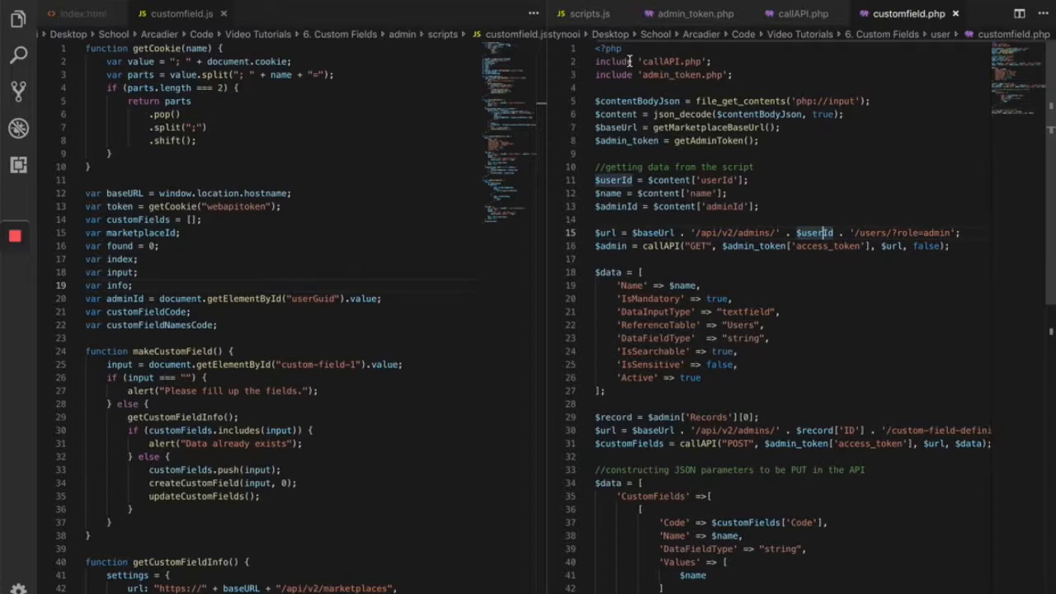
# Step: Review scripts.js, customfield.php, admin_token.php and callAPI.php, finishing back on scripts.js
pyautogui.click(586, 13)
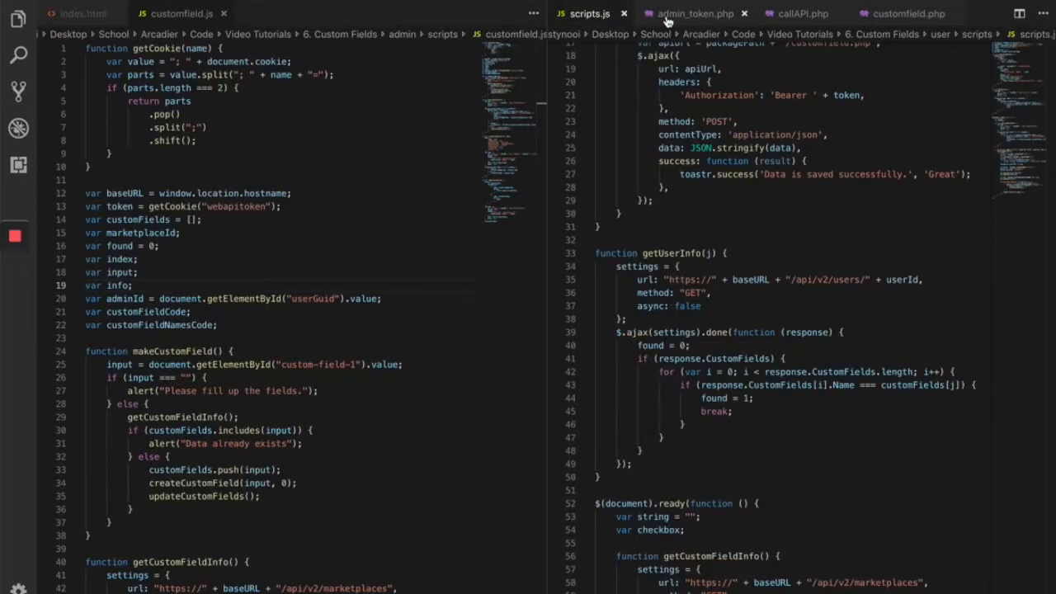
pyautogui.click(907, 14)
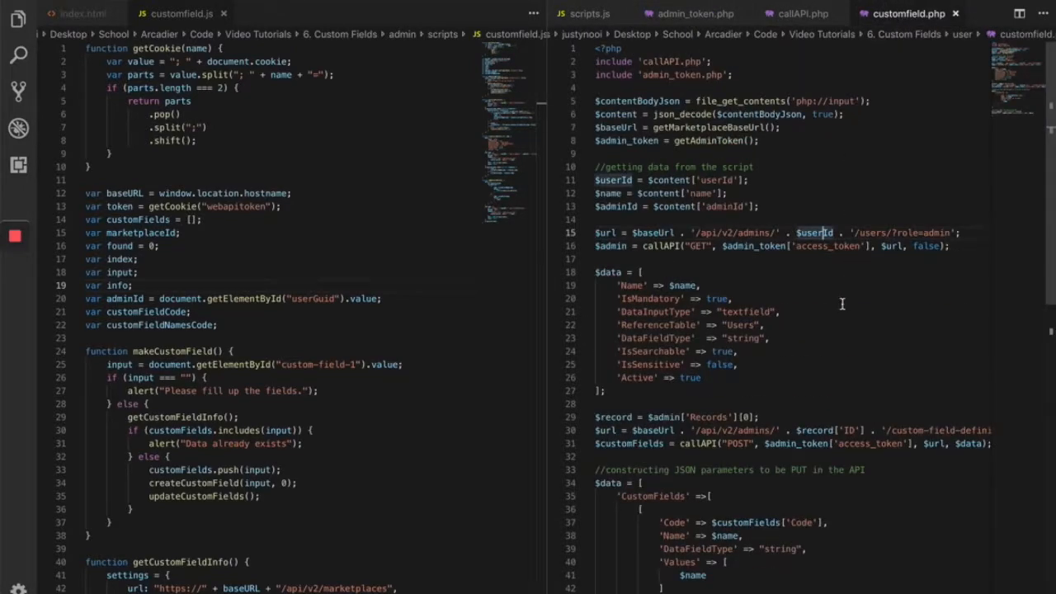
pyautogui.click(695, 13)
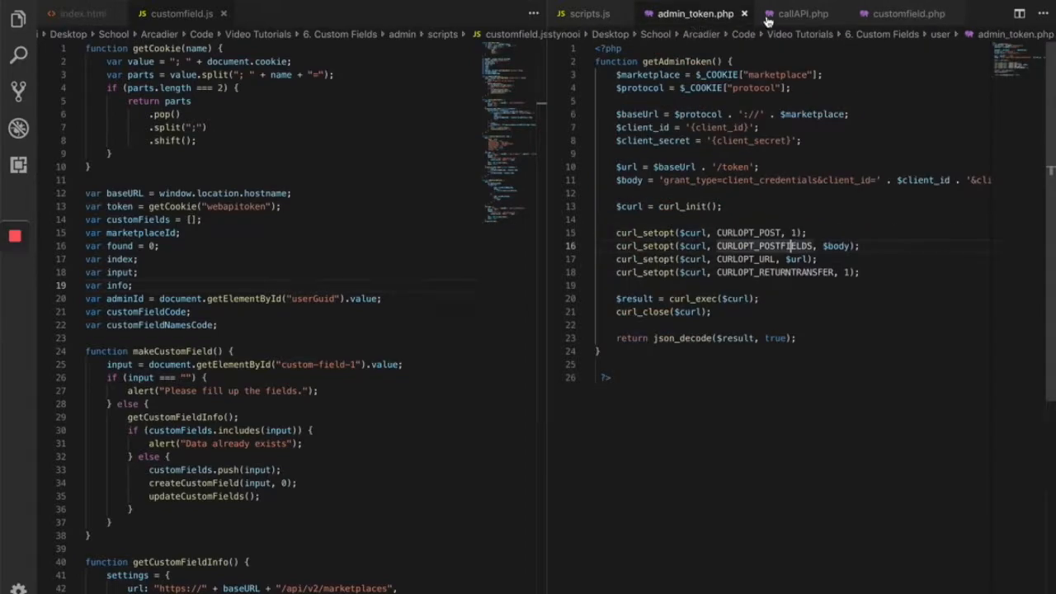
pyautogui.click(800, 14)
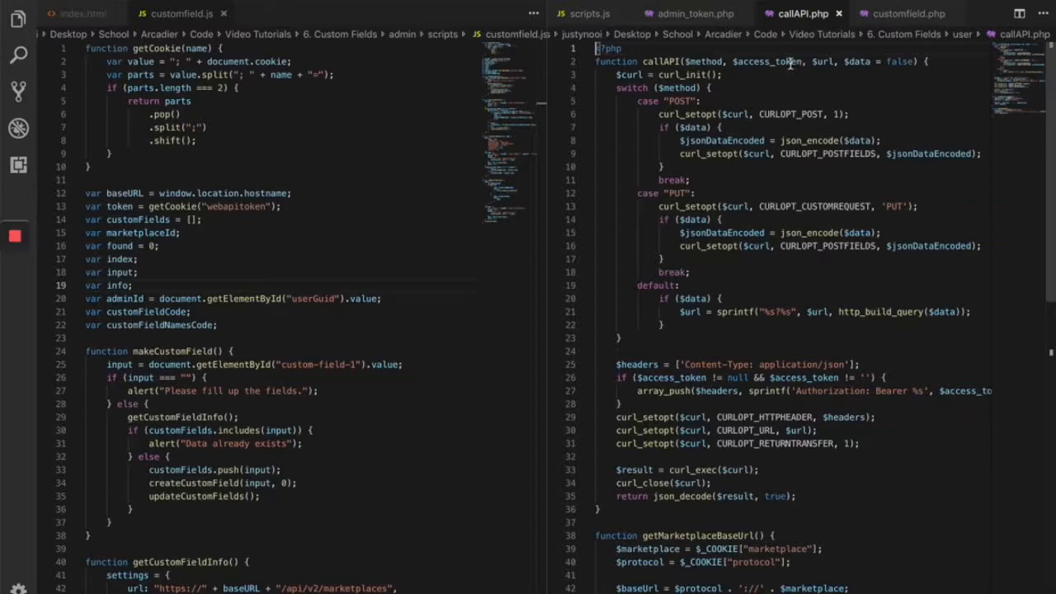
pyautogui.click(587, 13)
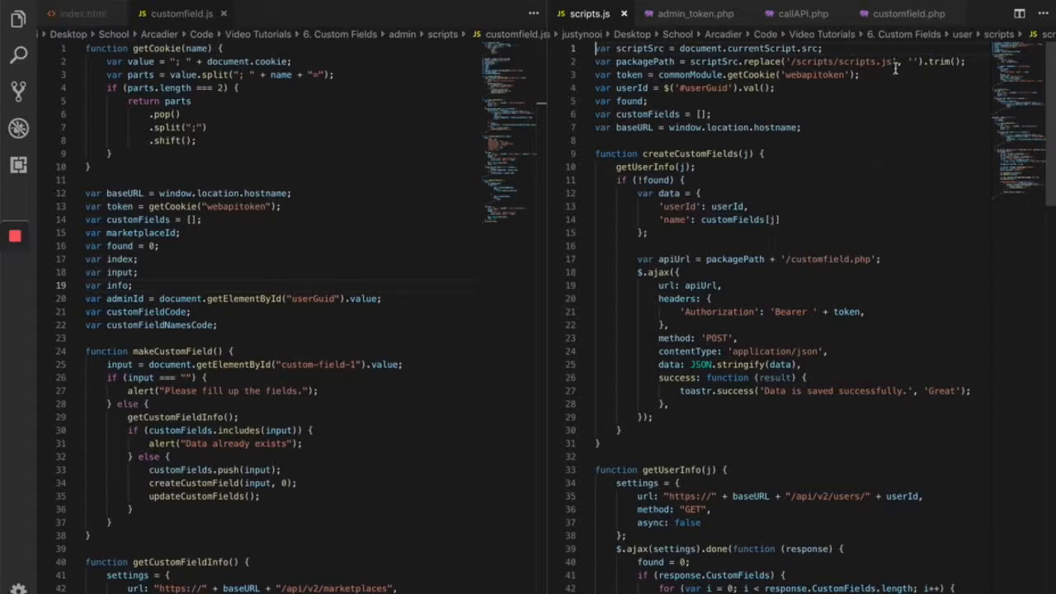
# Step: After reading the scripts.js logic, bring customfield.php back into view
pyautogui.click(906, 13)
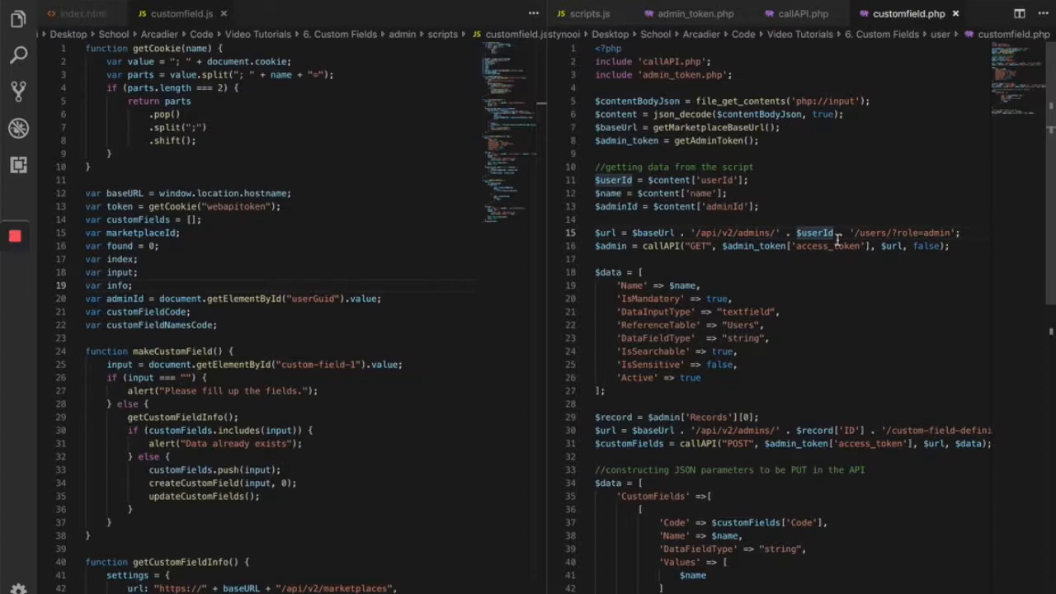
pyautogui.click(820, 233)
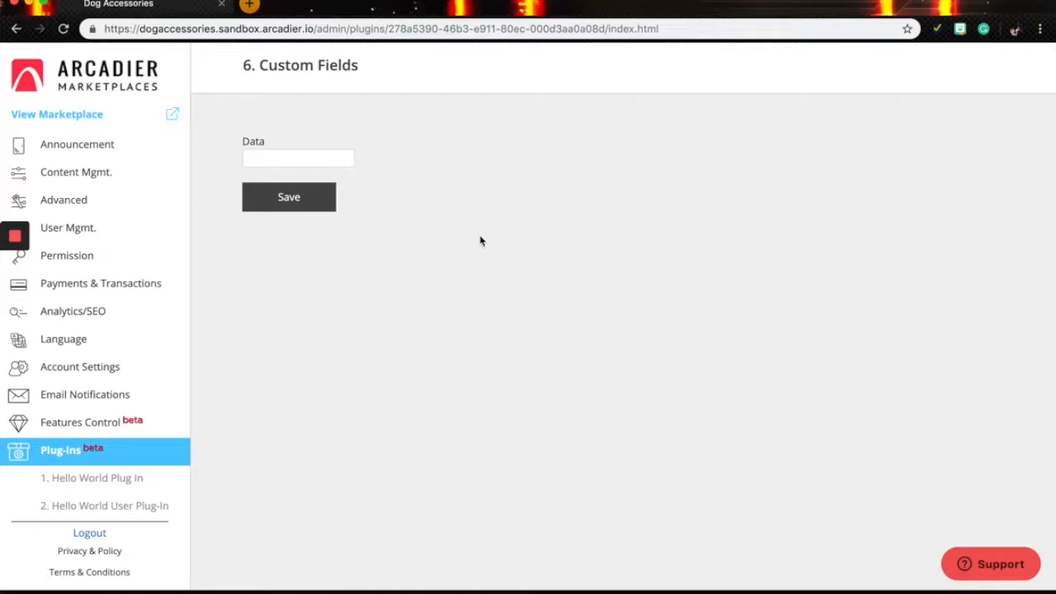
# Step: Enter and save the custom field values one, two and three in the plugin's Data box
pyautogui.write('one')
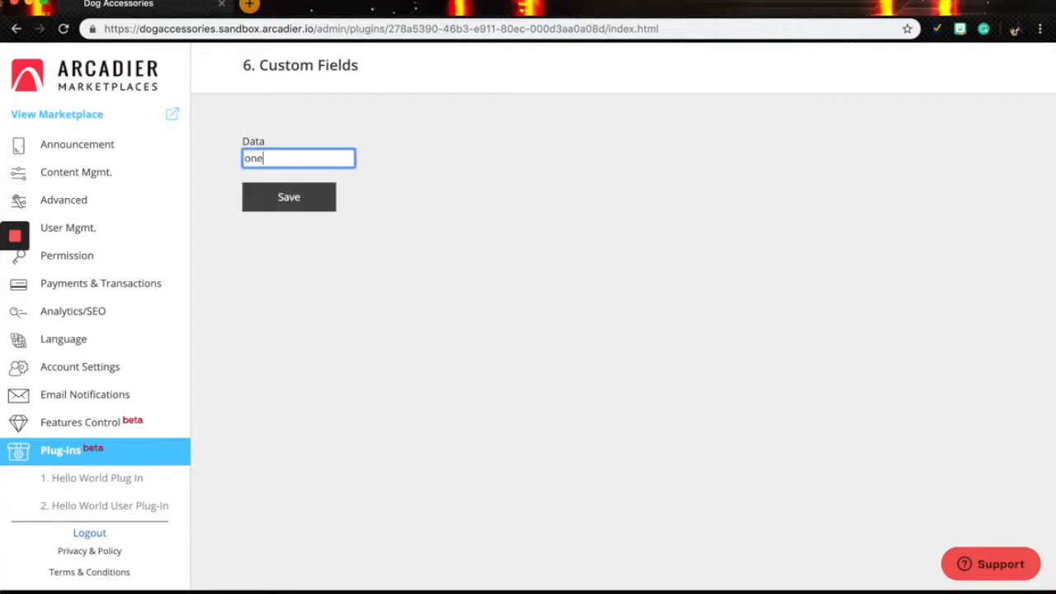
pyautogui.write('tw')
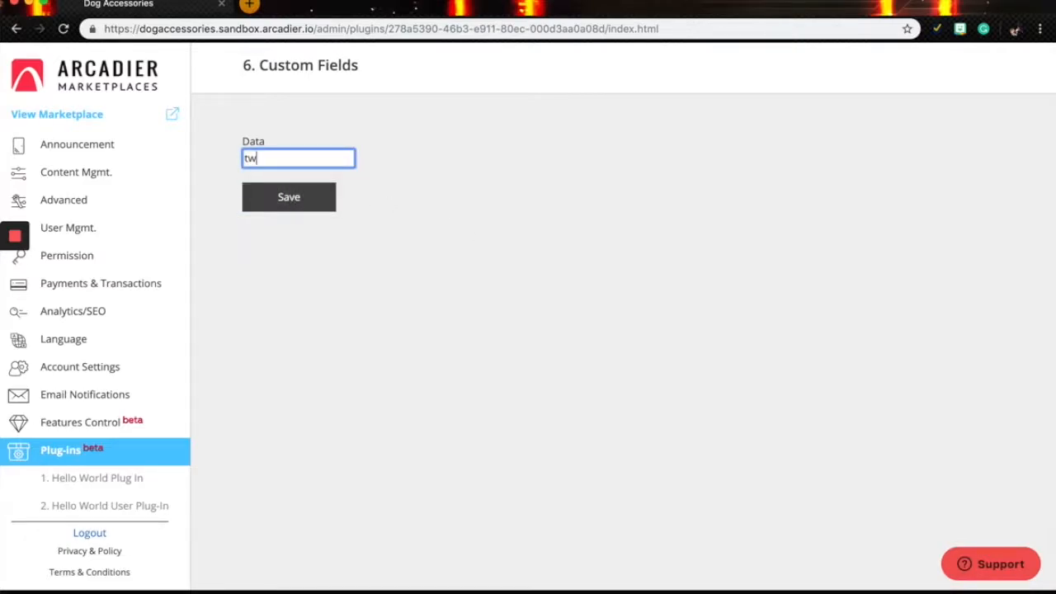
pyautogui.write('three')
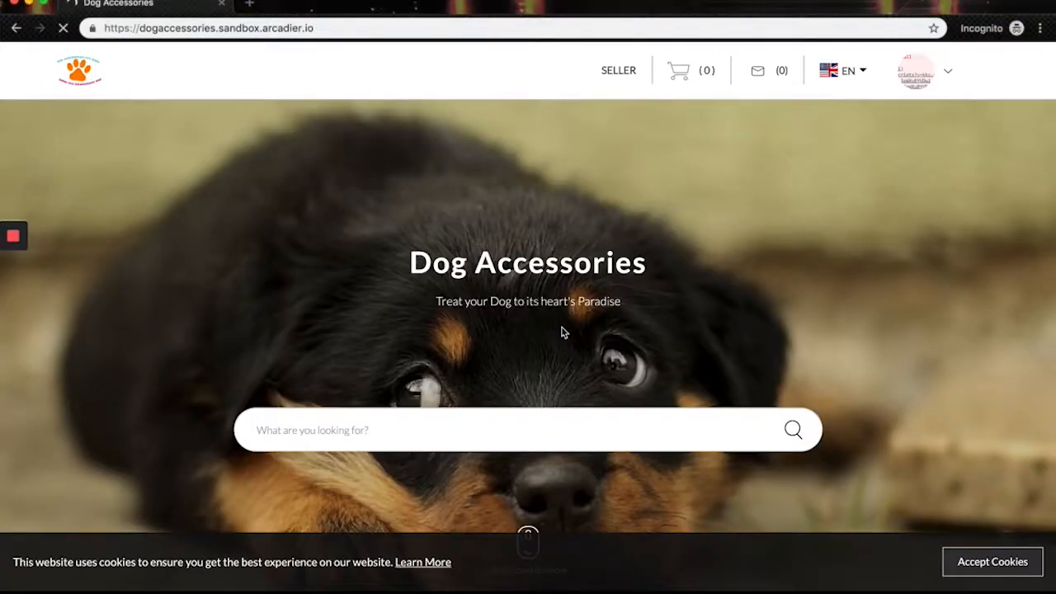
# Step: Scroll the storefront down to the Create item section listing fields test, test1, one, two, three
pyautogui.scroll(-3)
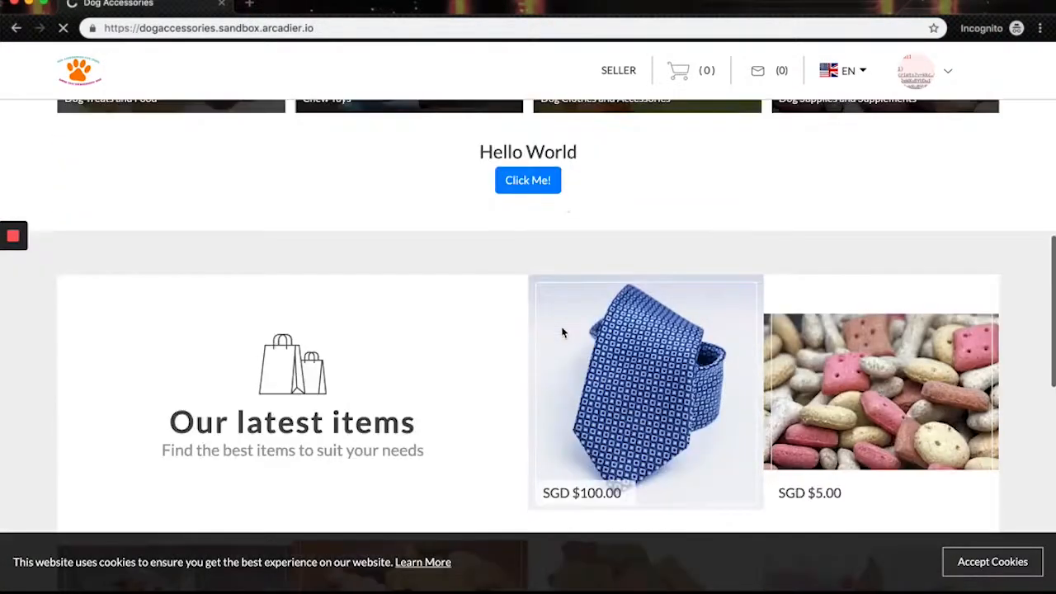
pyautogui.scroll(-3)
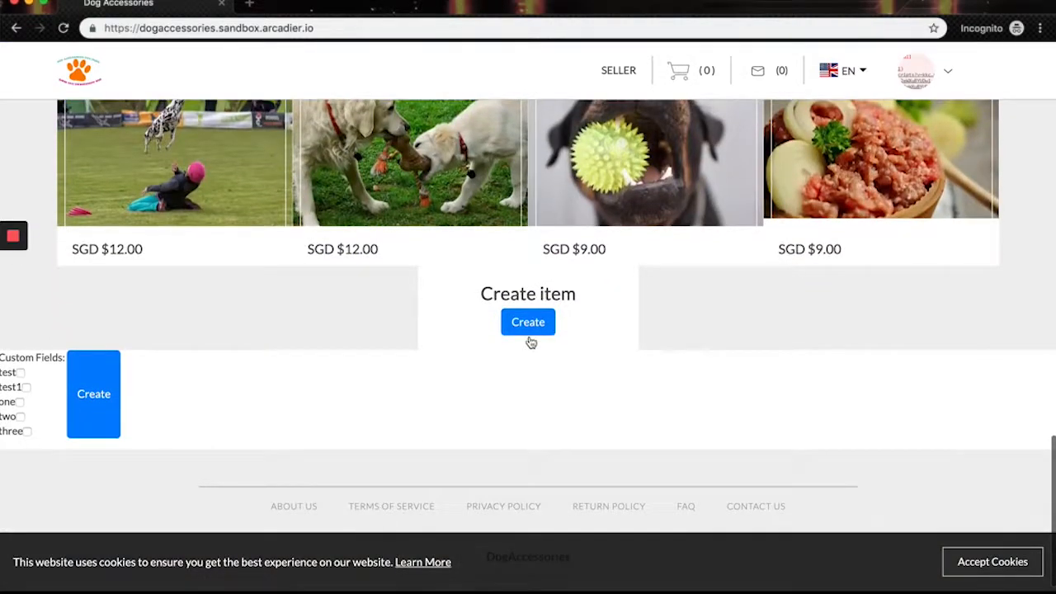
pyautogui.moveTo(60, 391)
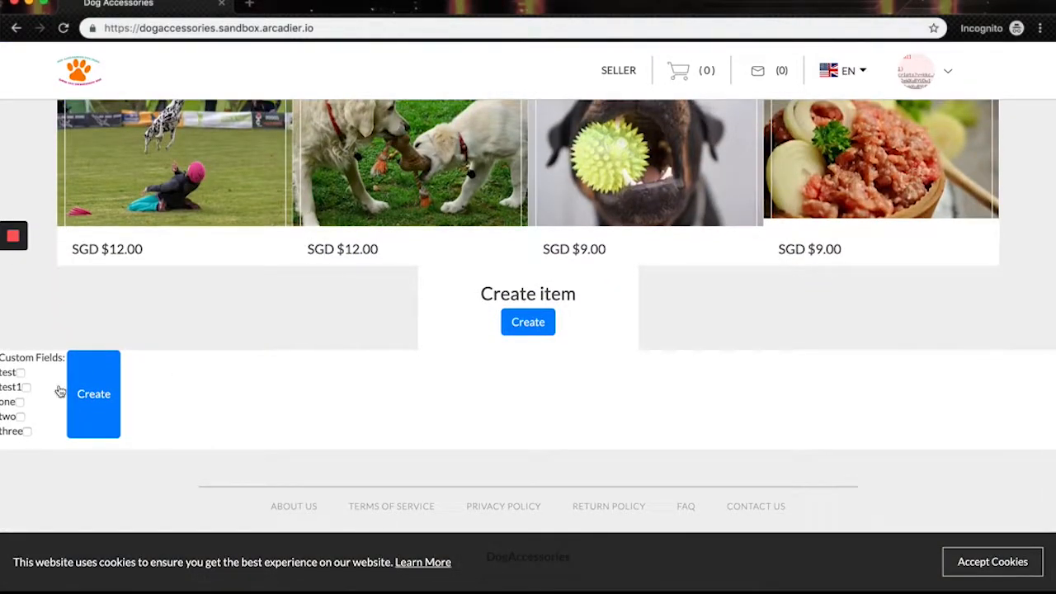
pyautogui.moveTo(57, 458)
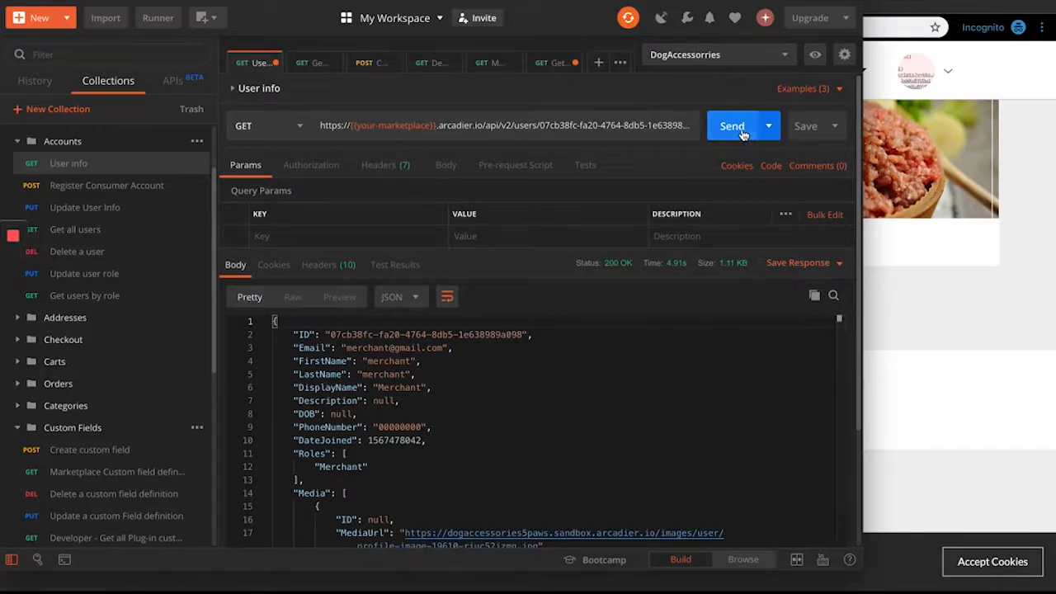
# Step: Resend the GET User info request and scroll through the merchant's JSON response
pyautogui.click(732, 125)
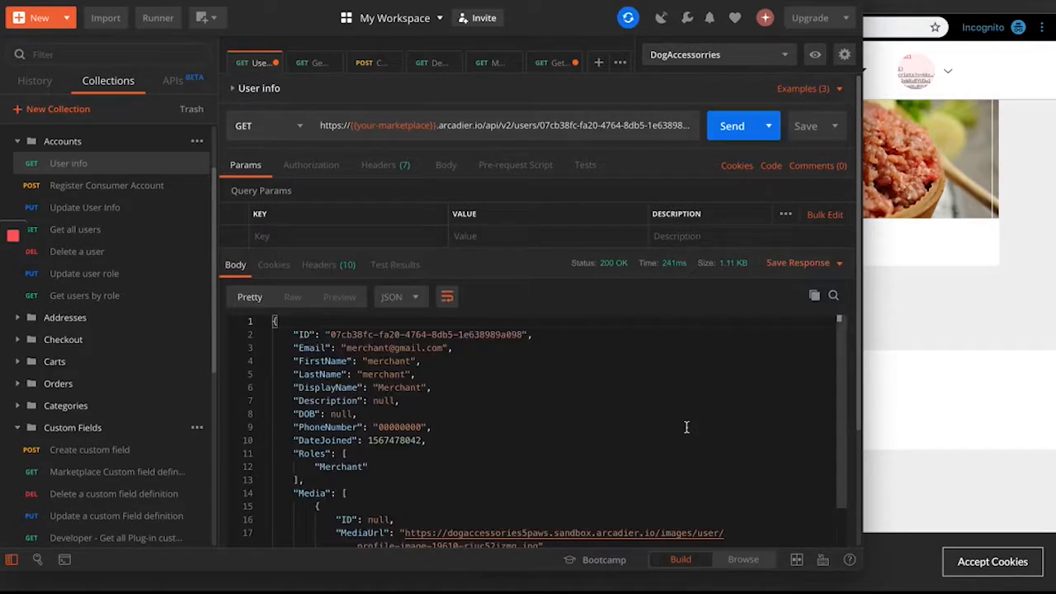
pyautogui.scroll(-3)
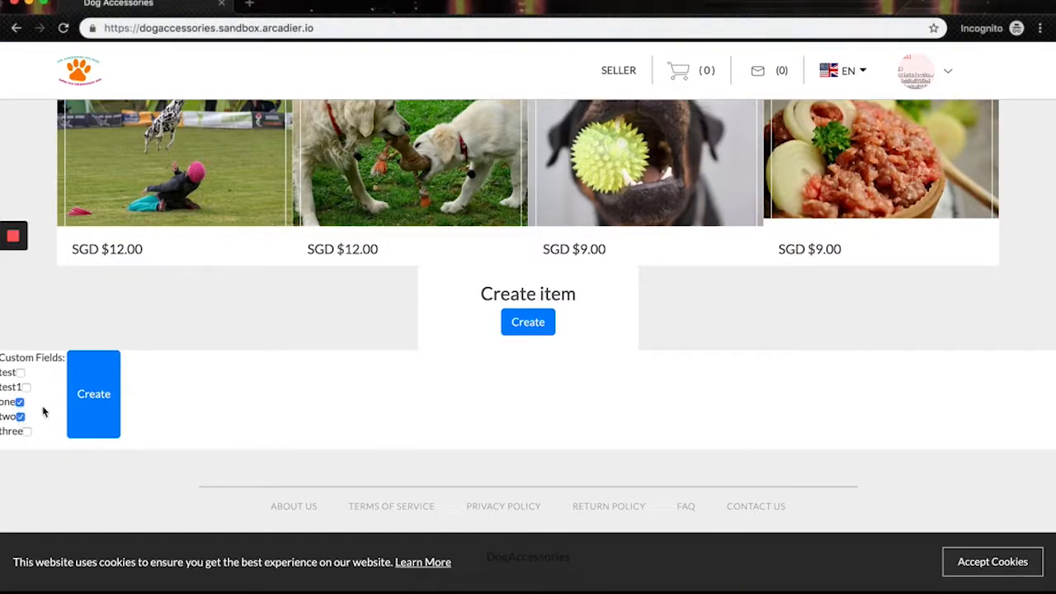
# Step: Attach fields one and two, then three, to the merchant and confirm them in Postman
pyautogui.click(93, 393)
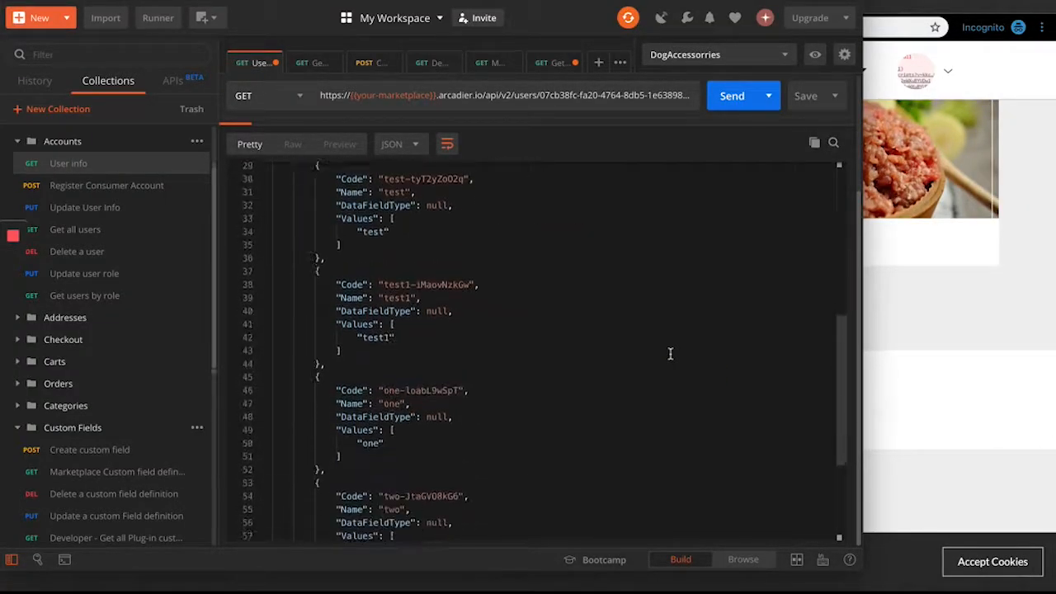
pyautogui.scroll(-3)
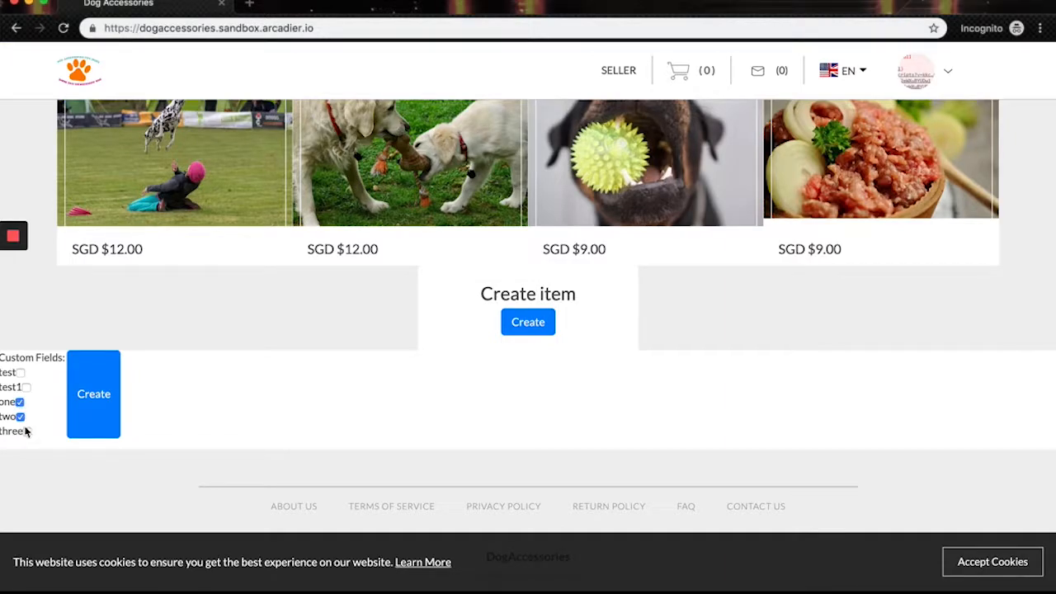
pyautogui.click(93, 393)
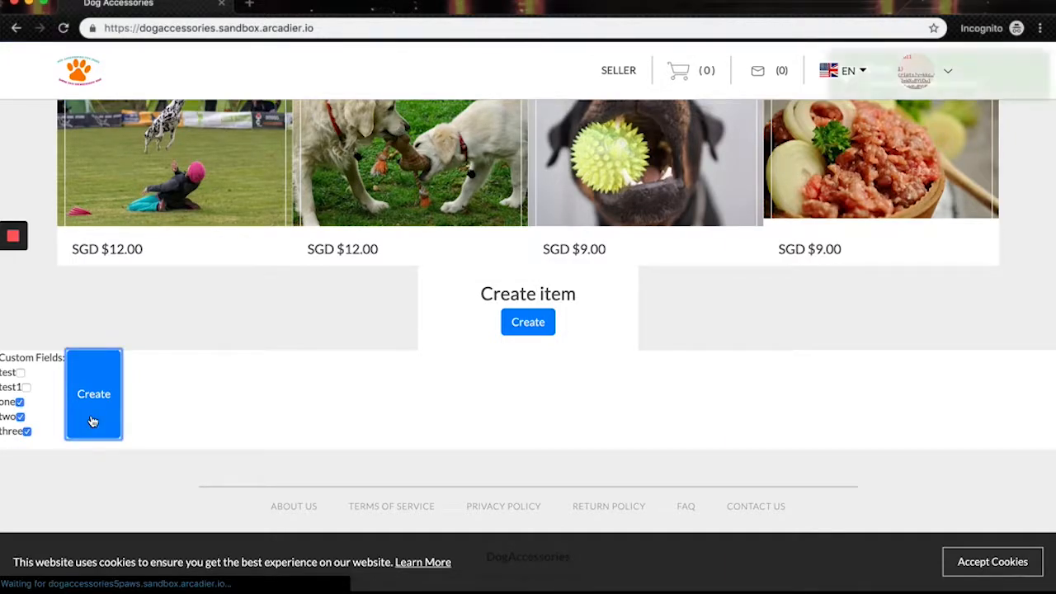
pyautogui.click(93, 393)
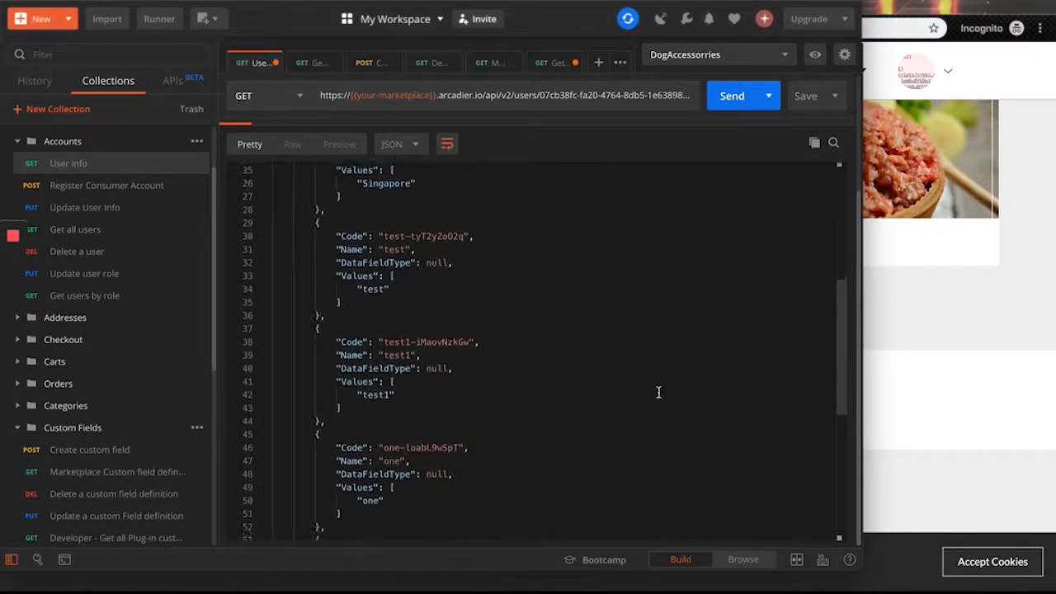
pyautogui.scroll(-3)
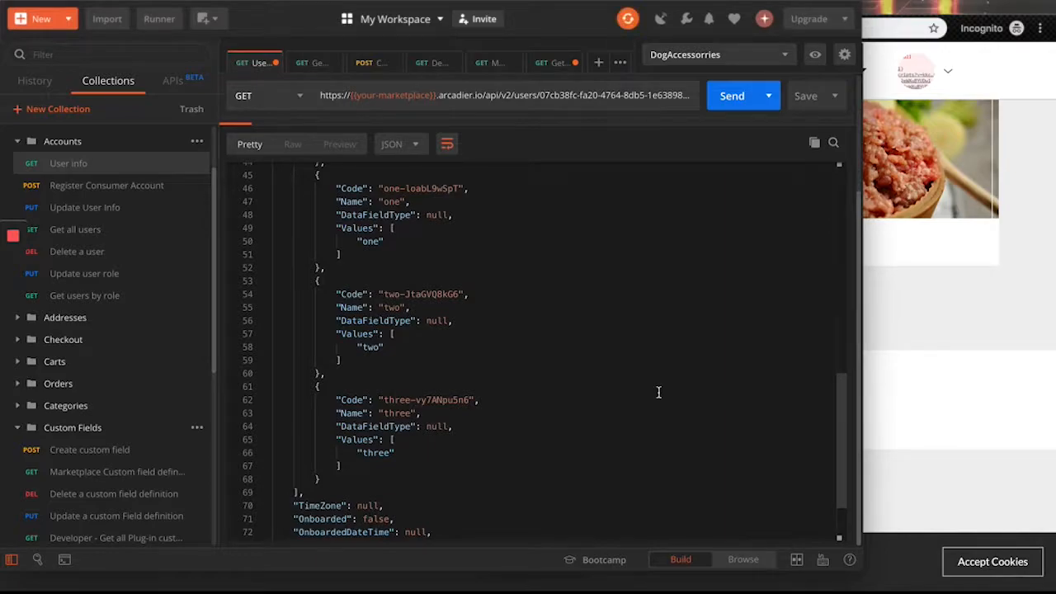